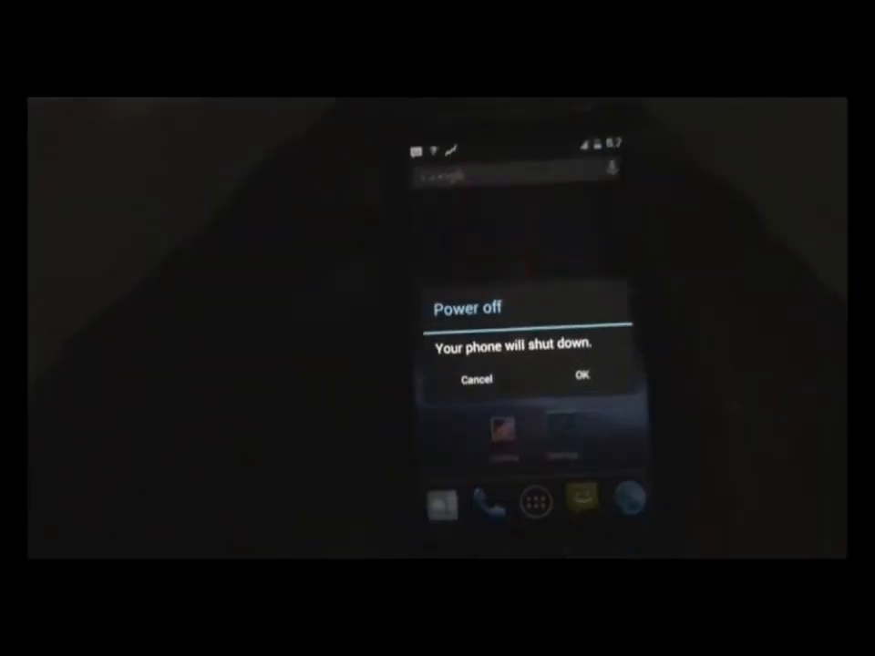
# Confirm OK in the Power off dialog to begin shutting the phone down
pyautogui.click(581, 380)
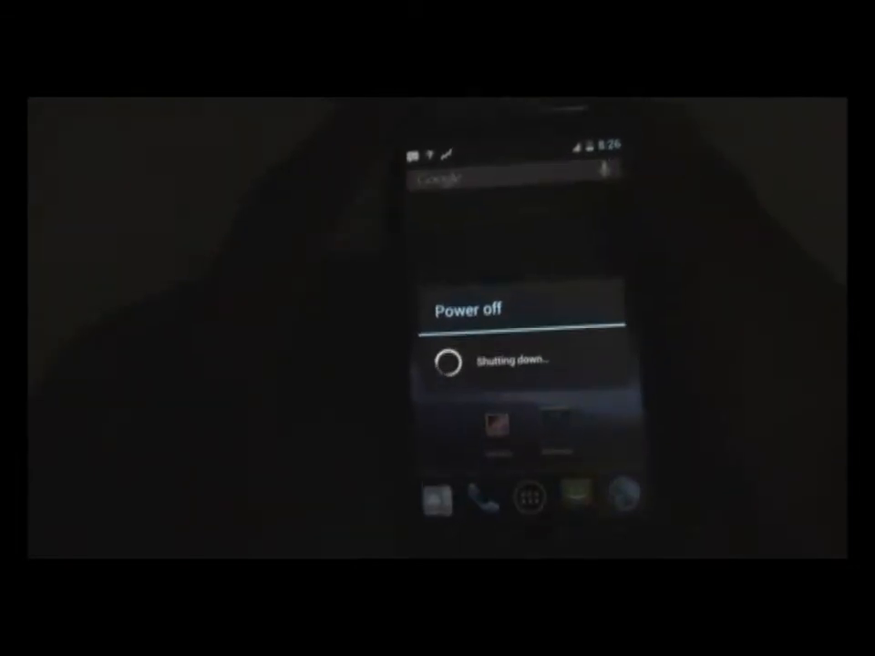